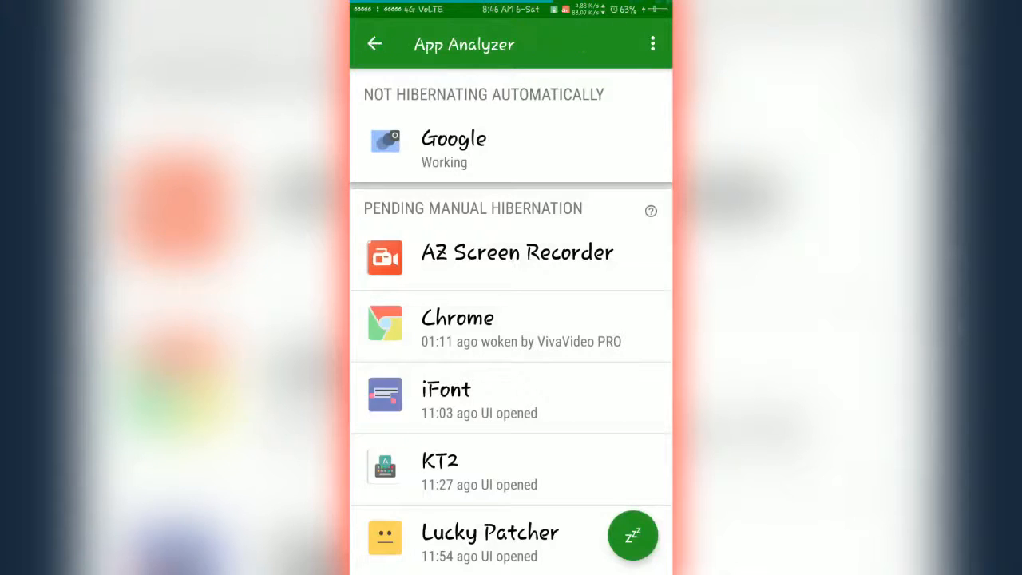
Step: Return from App Analyzer to Greenify's hibernation list and browse the pending apps
click(632, 535)
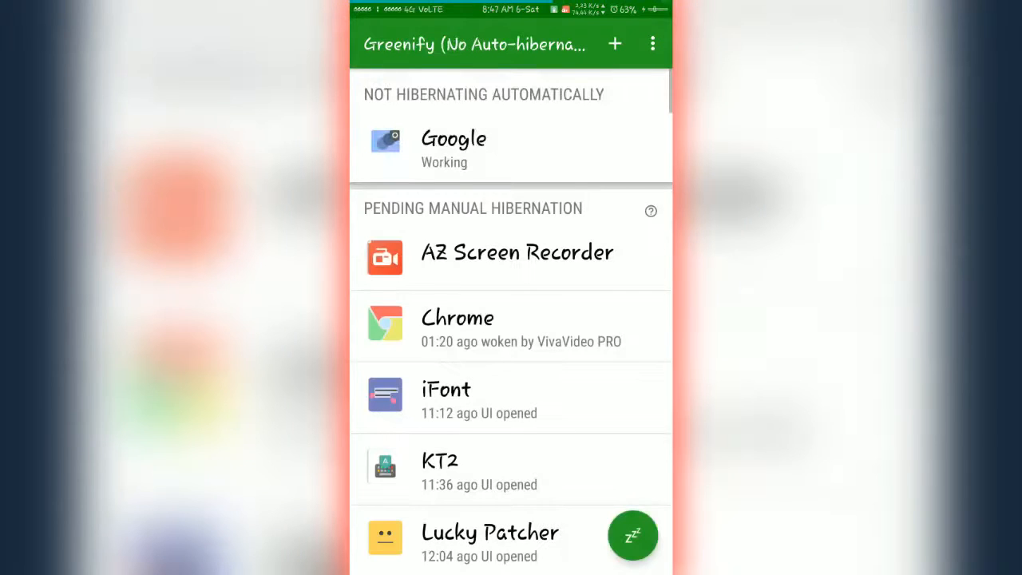
scroll(down, 3)
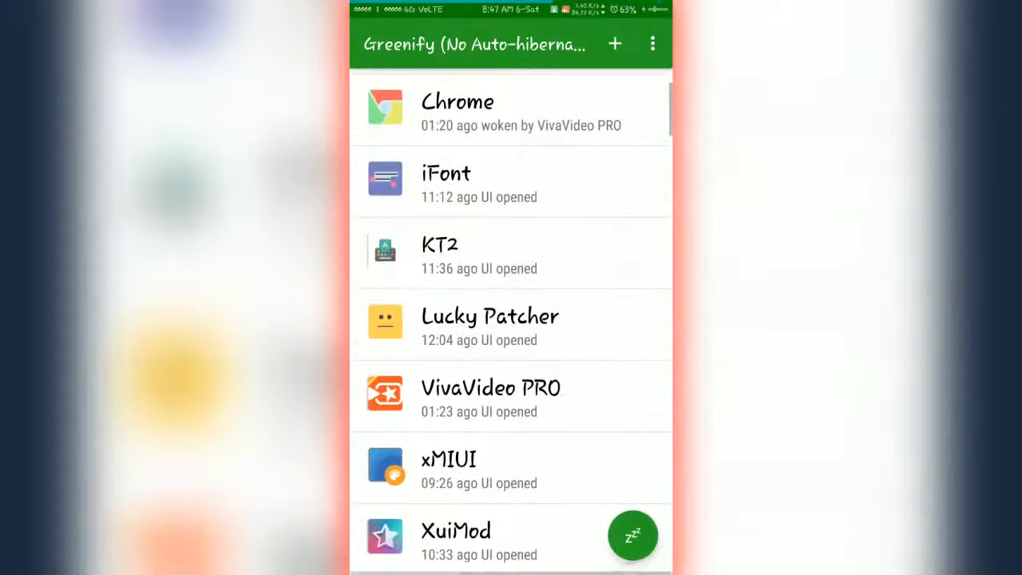
scroll(down, 3)
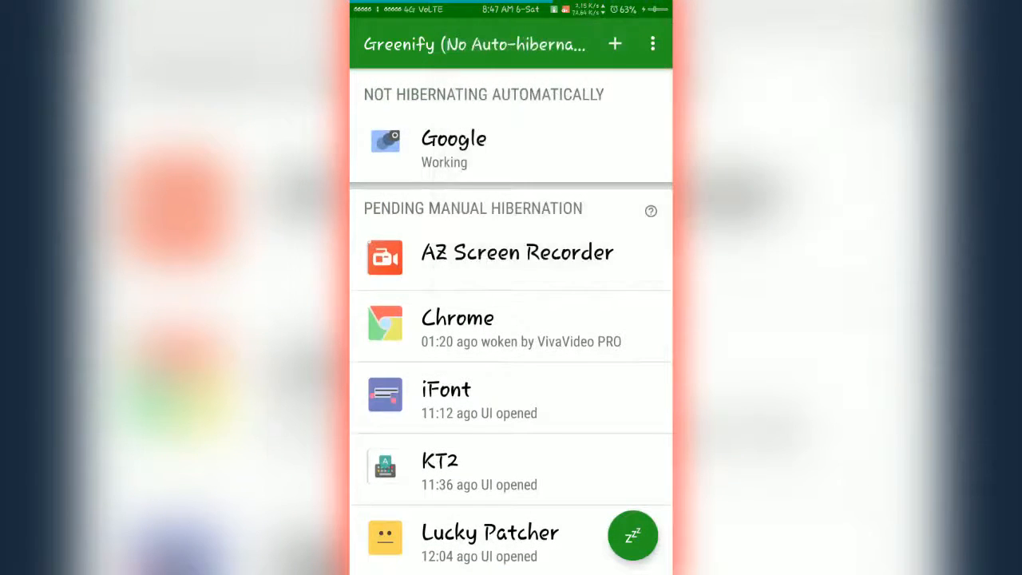
click(632, 535)
text(Hel)
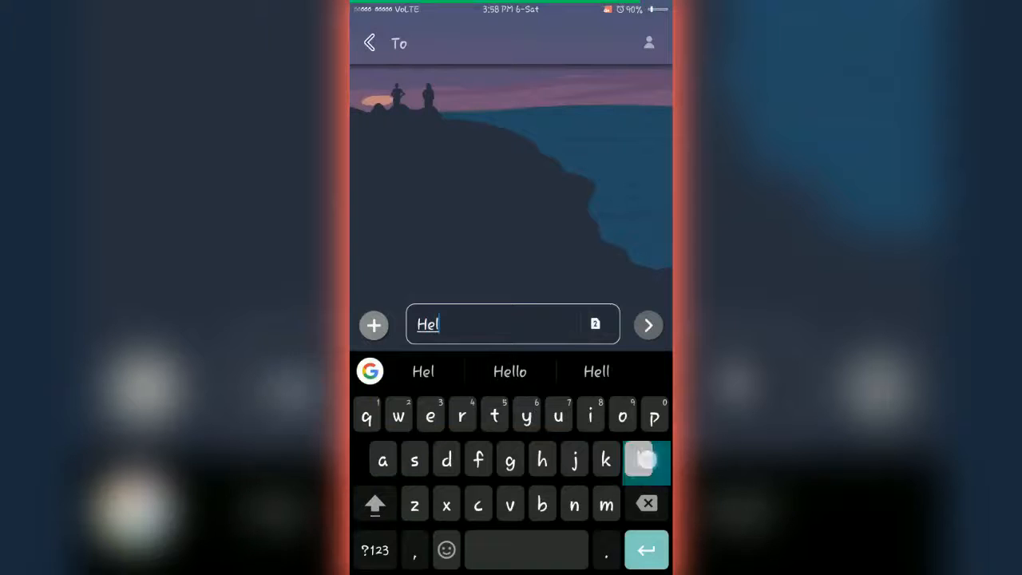
Step: Continue typing the 'Hello' greeting on the KT2-tinted dark keyboard
click(509, 371)
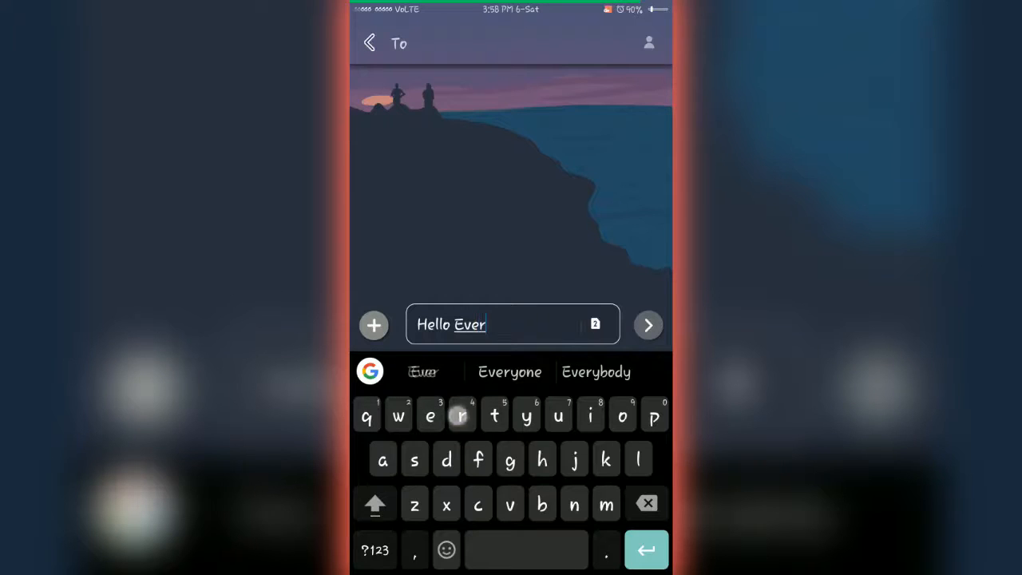
click(509, 370)
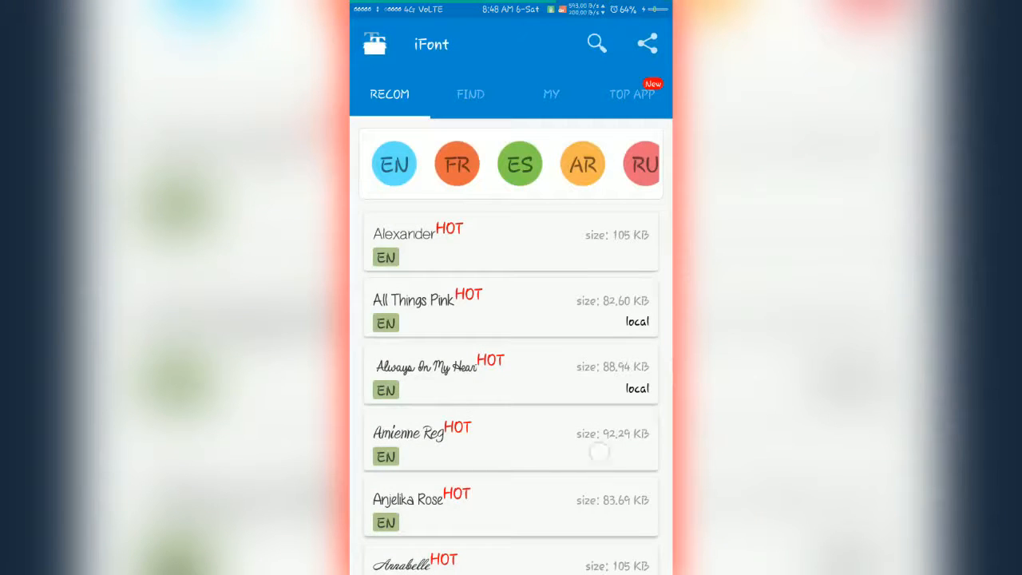
Step: Find Burton's Nightmare in the RECOM list and download it
scroll(down, 3)
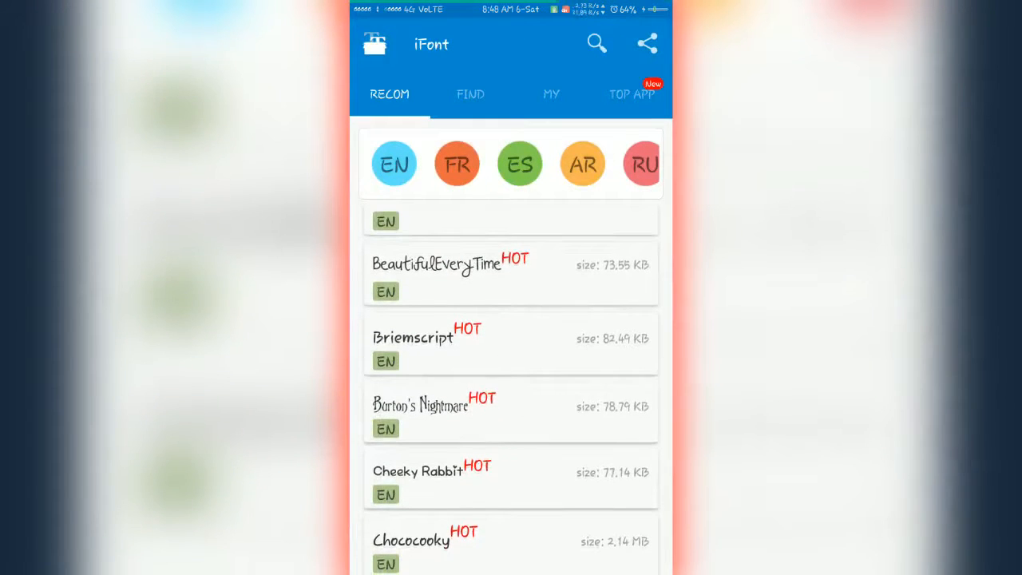
click(412, 406)
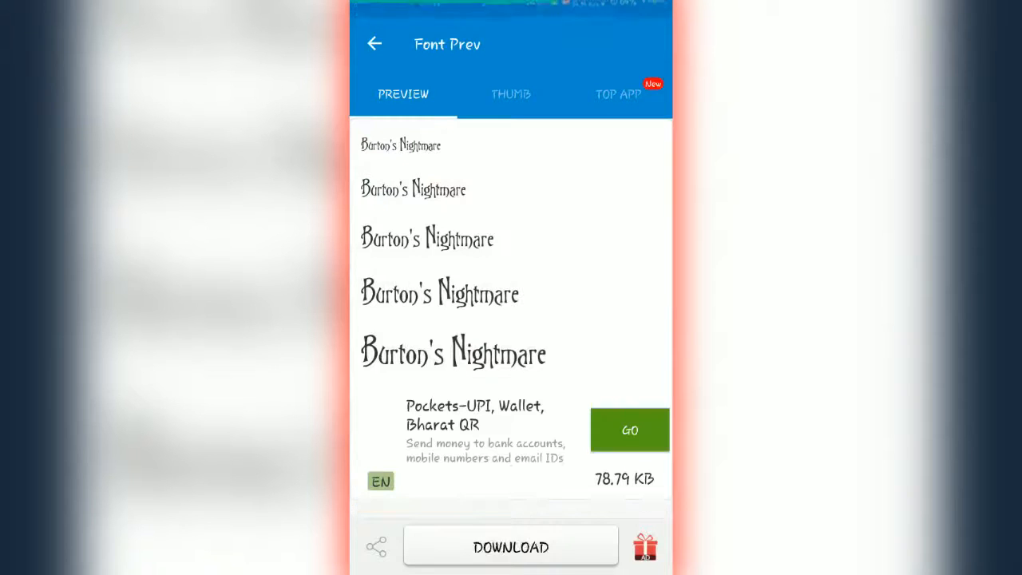
click(510, 546)
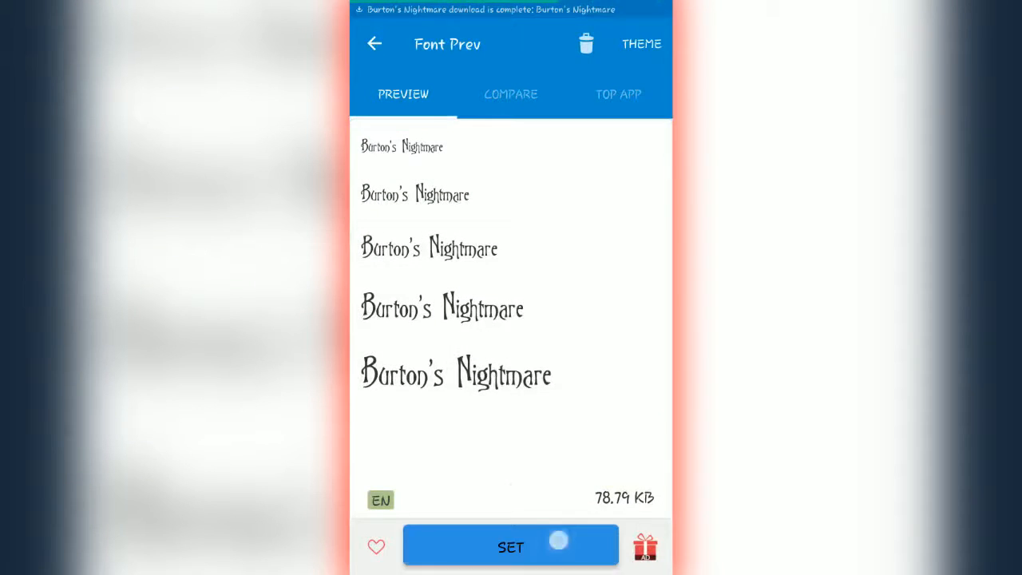
Step: Set Burton's Nightmare as the phone font and confirm the Setting font prompt
click(511, 547)
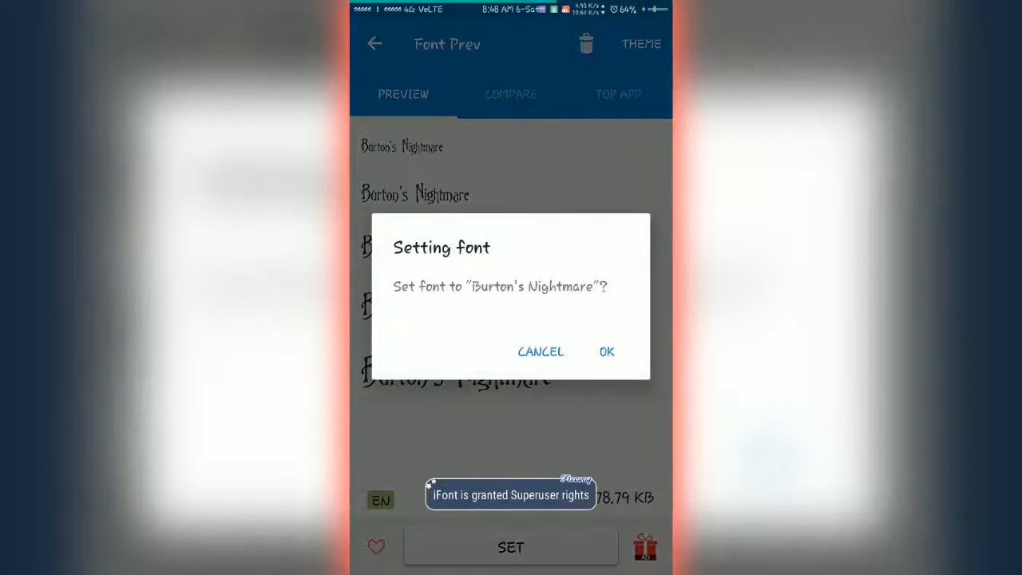
click(606, 351)
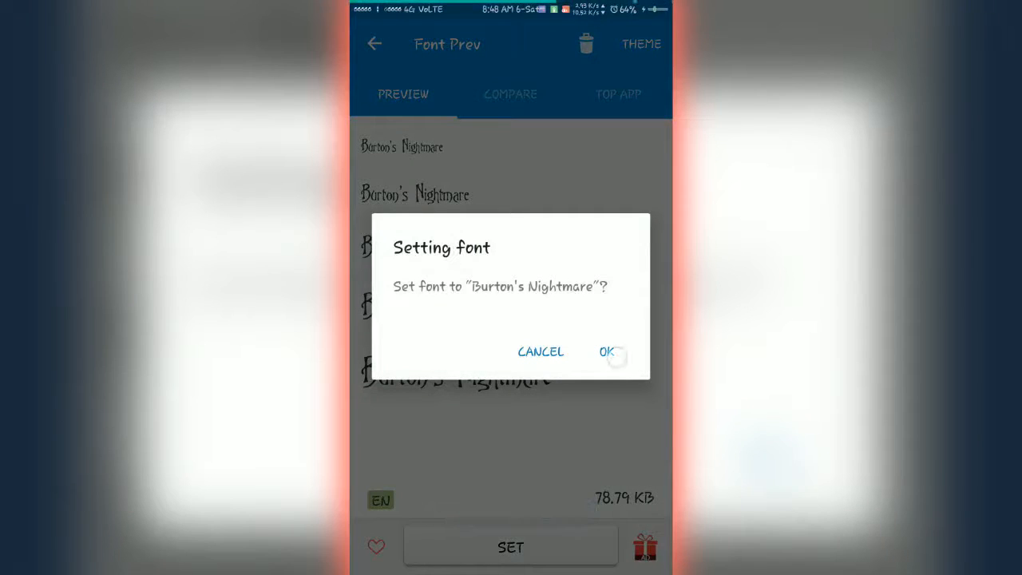
click(607, 351)
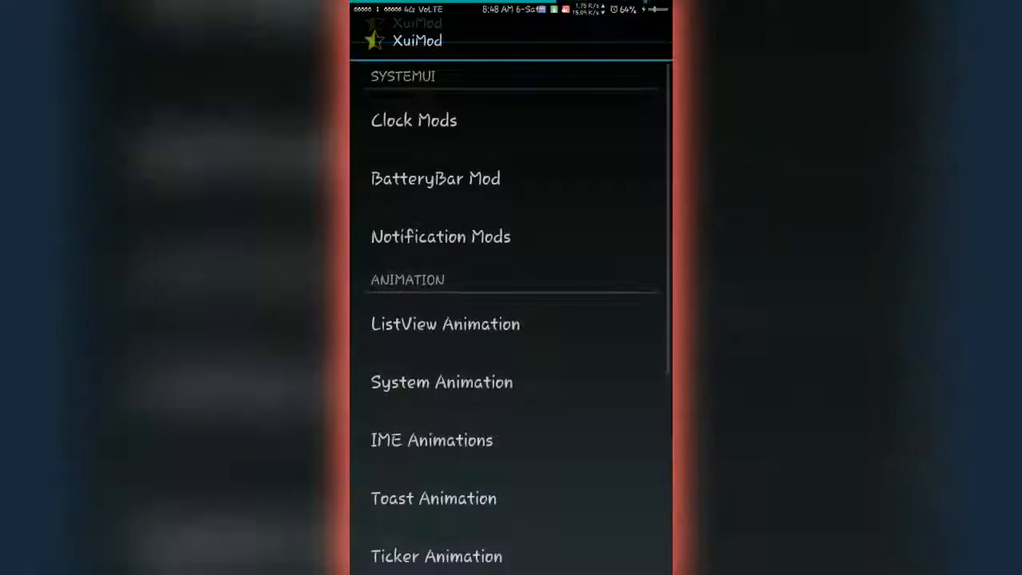
Step: Reach ListView Animation under ANIMATION in the XuiMod main menu
scroll(down, 3)
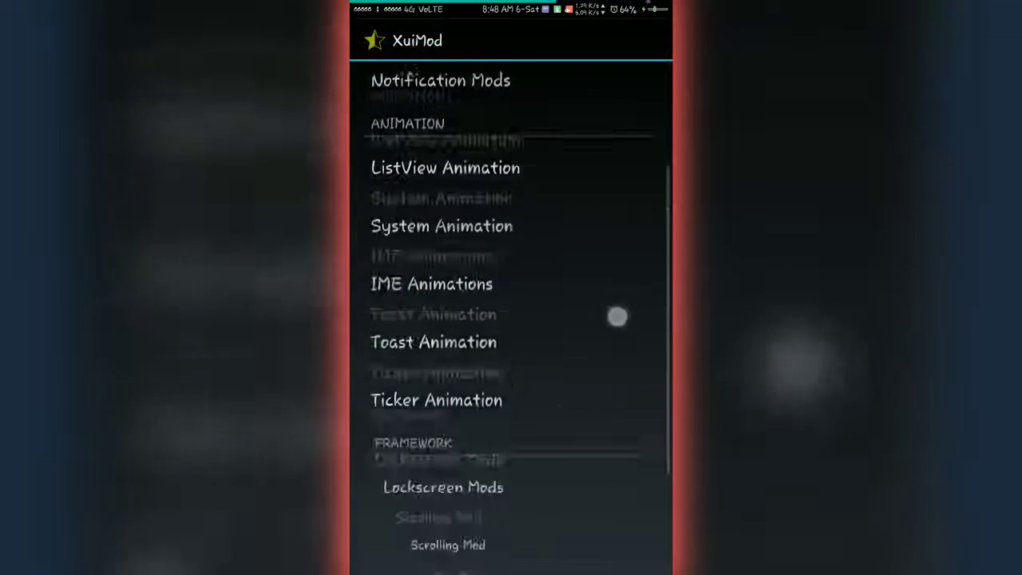
scroll(down, 3)
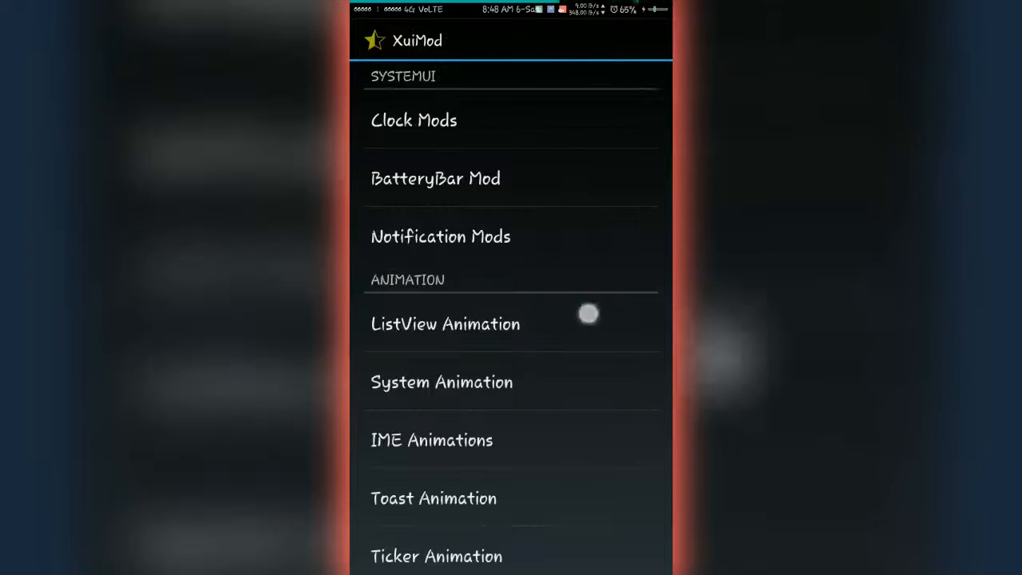
click(443, 322)
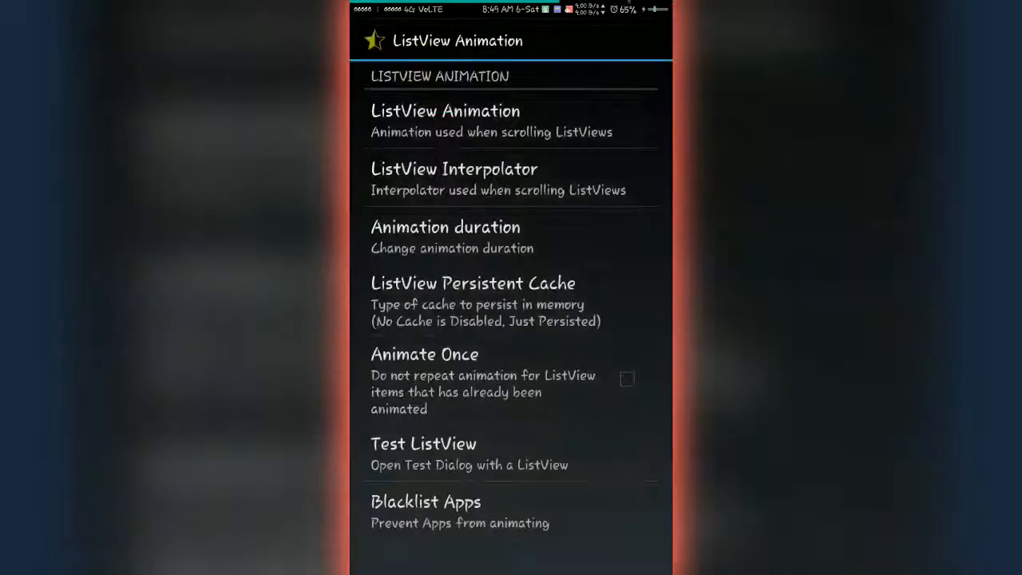
Step: Preview the test list, choose the Fold scrolling animation, and go back to the XuiMod menu
click(575, 466)
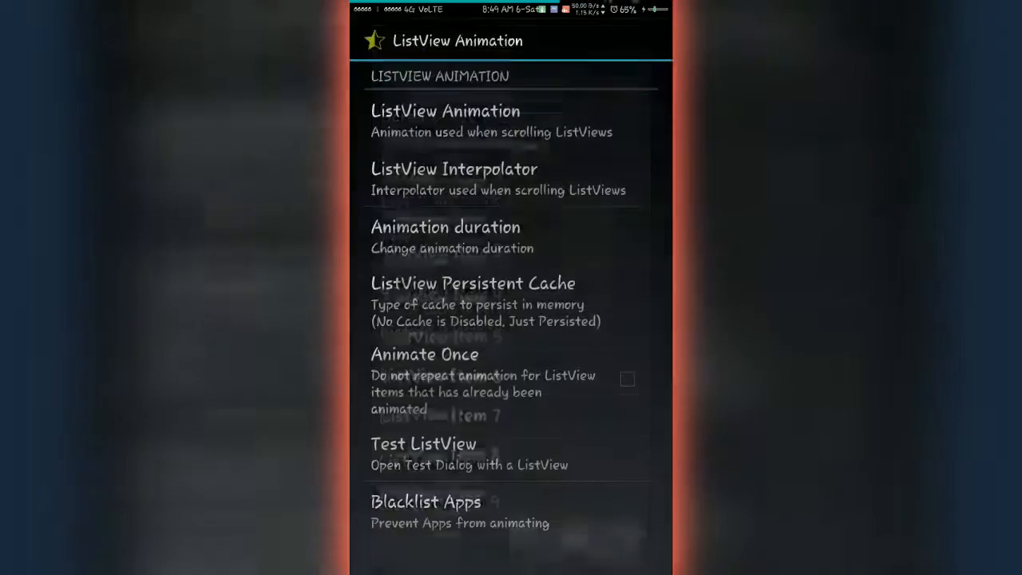
click(443, 119)
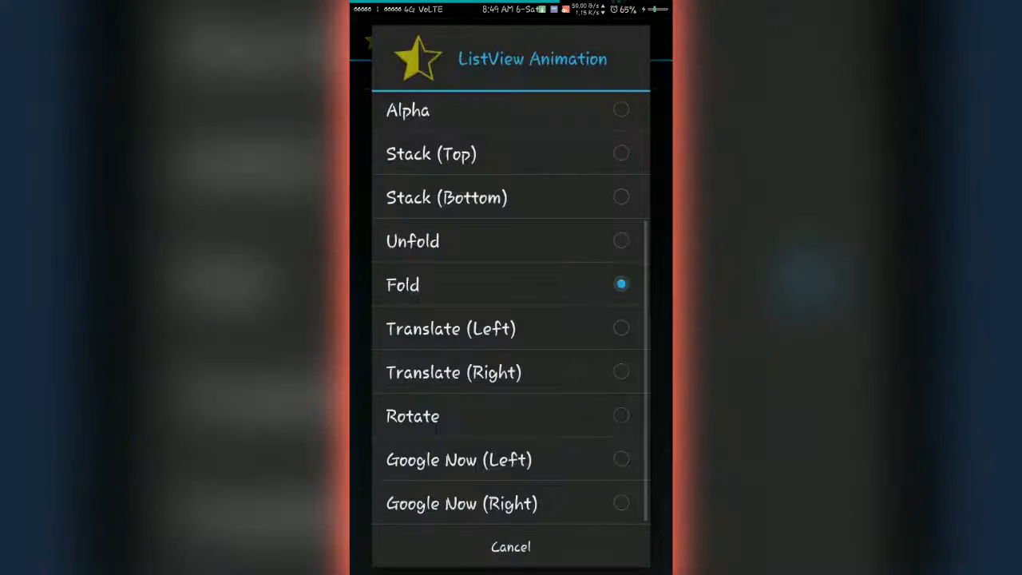
scroll(down, 3)
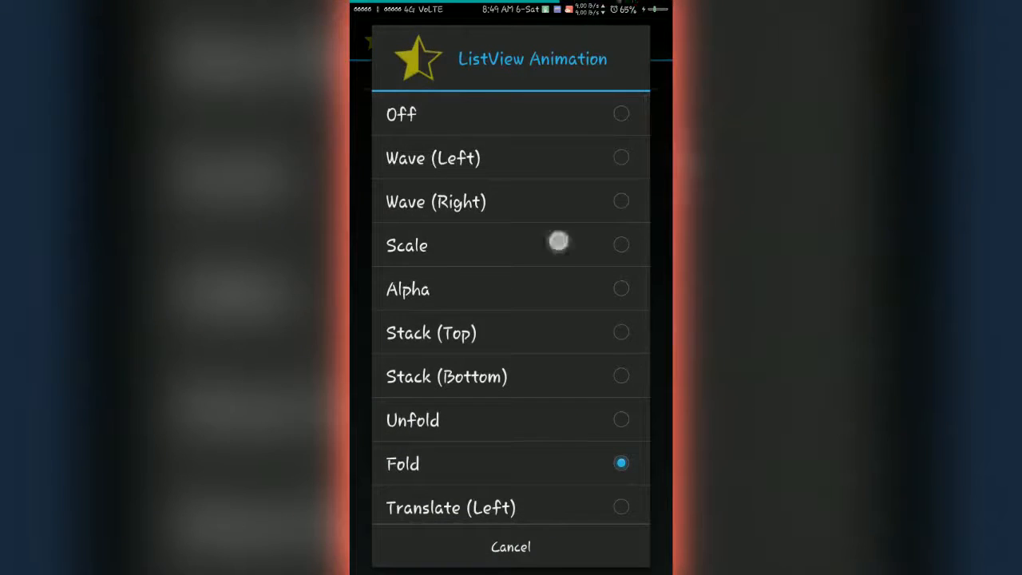
click(511, 546)
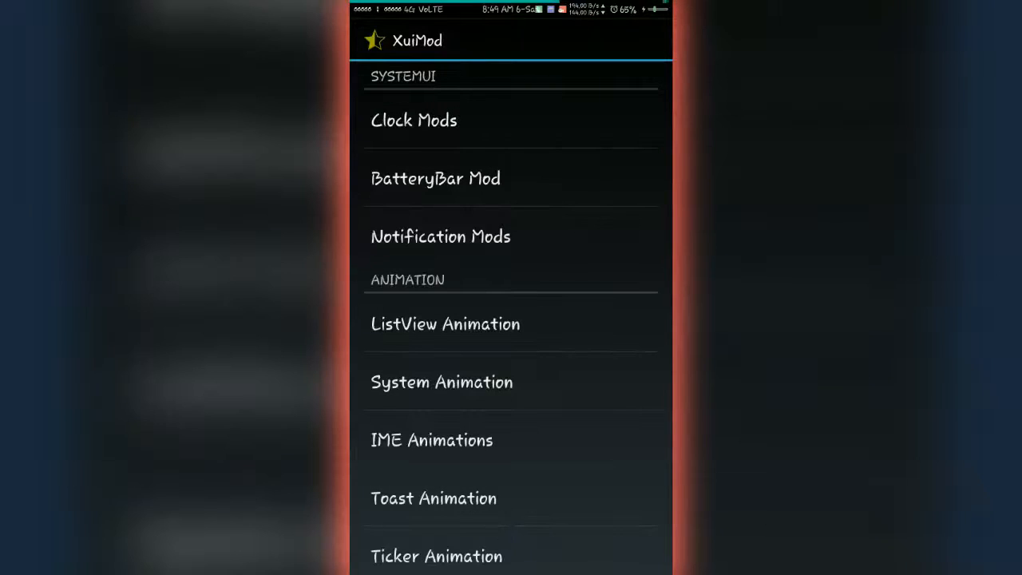
click(432, 441)
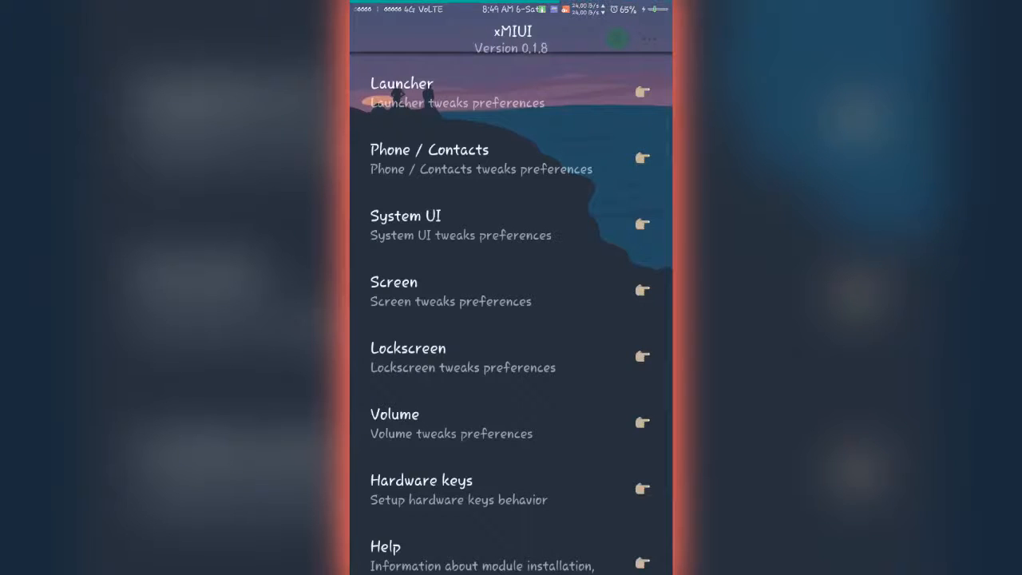
Step: Reach System UI in the xMIUI main menu to show its clock and signal icon tweaks
scroll(down, 3)
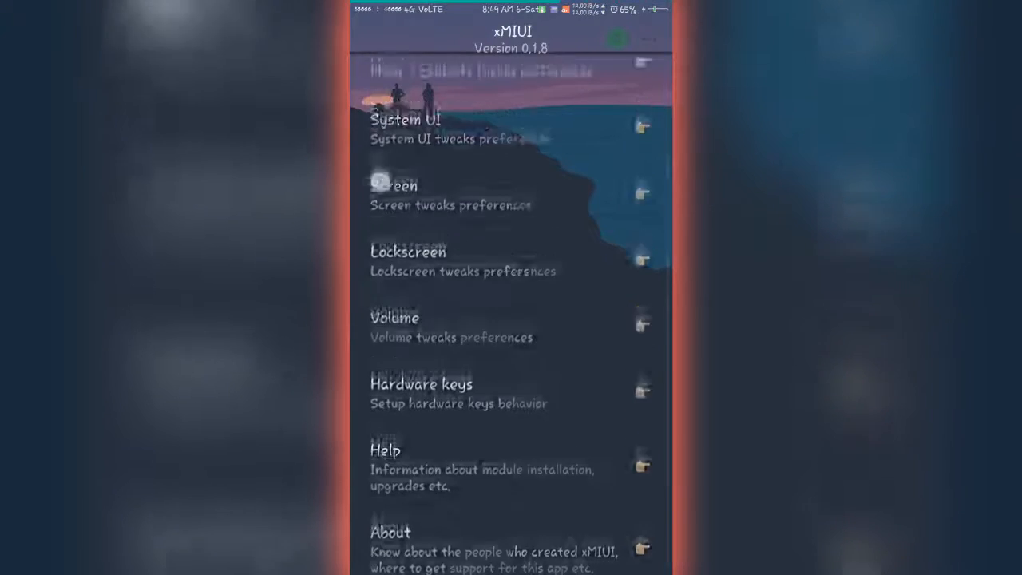
scroll(down, 3)
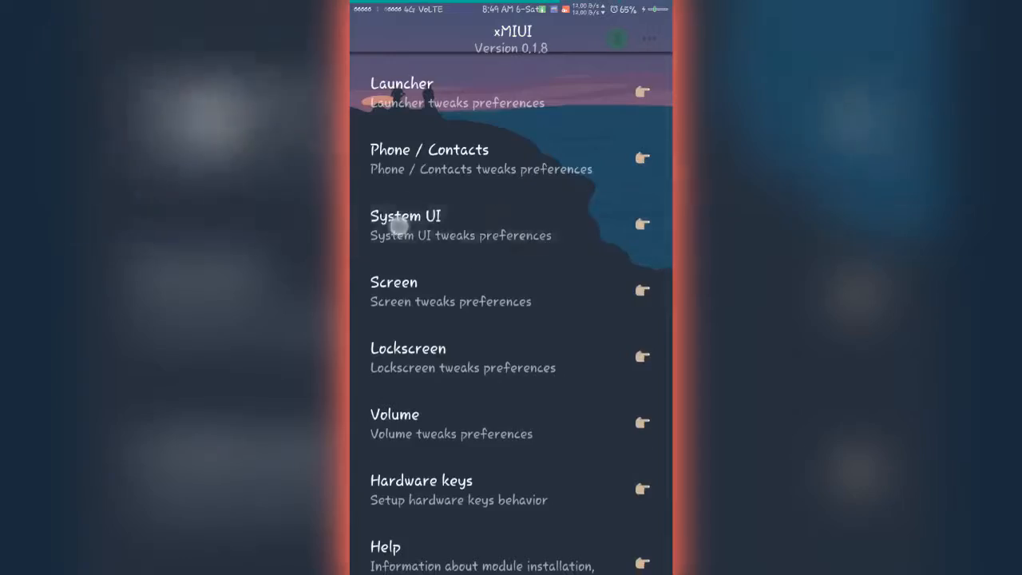
click(405, 223)
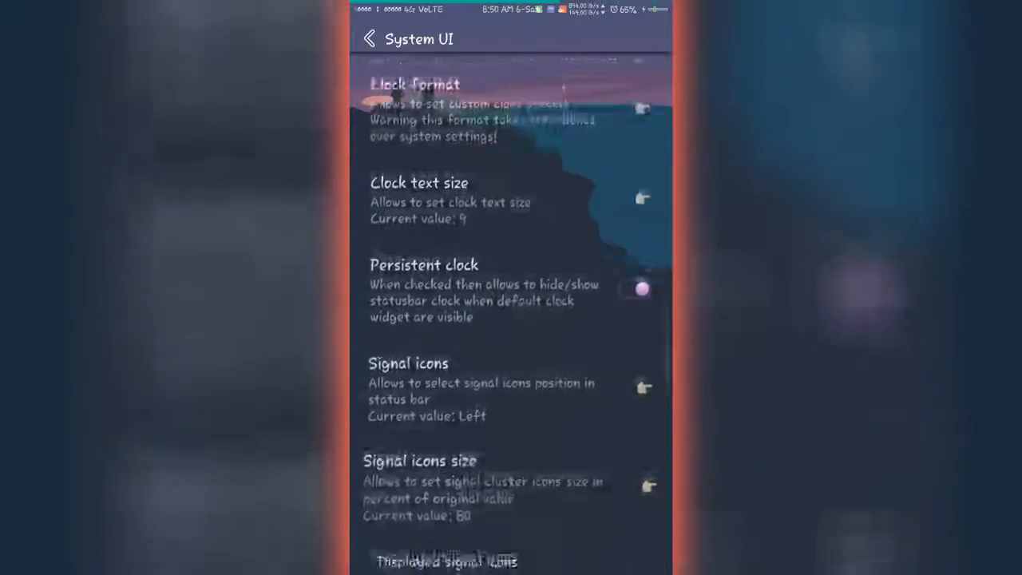
Step: Toggle Advanced reboot off and back on, triggering the reboot-required notice
scroll(down, 3)
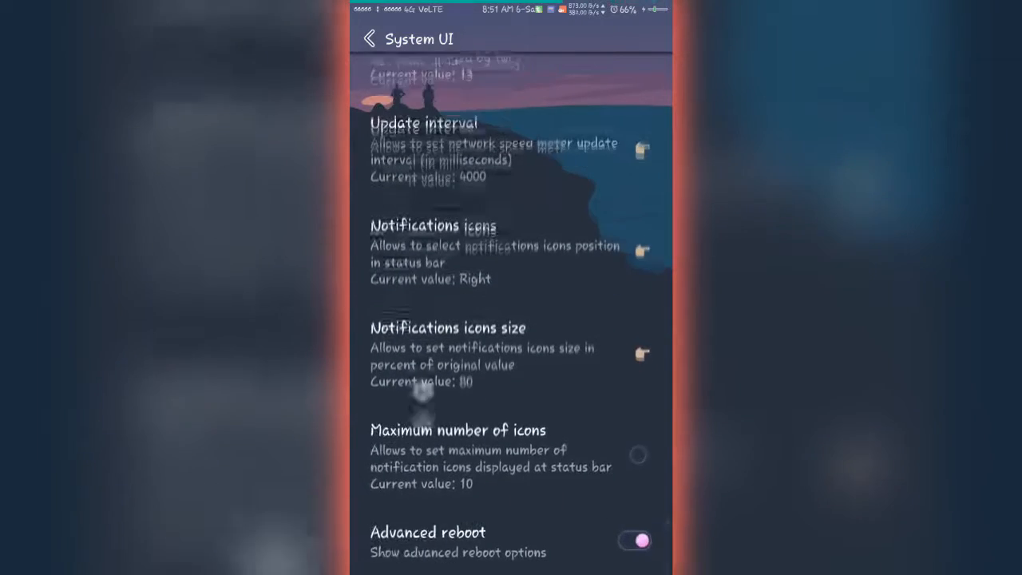
click(639, 540)
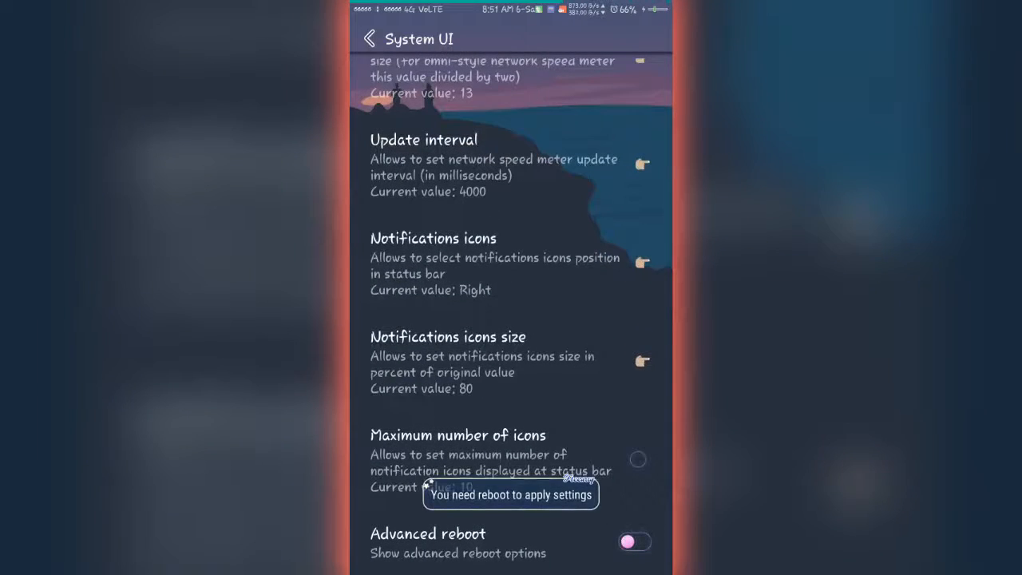
click(635, 541)
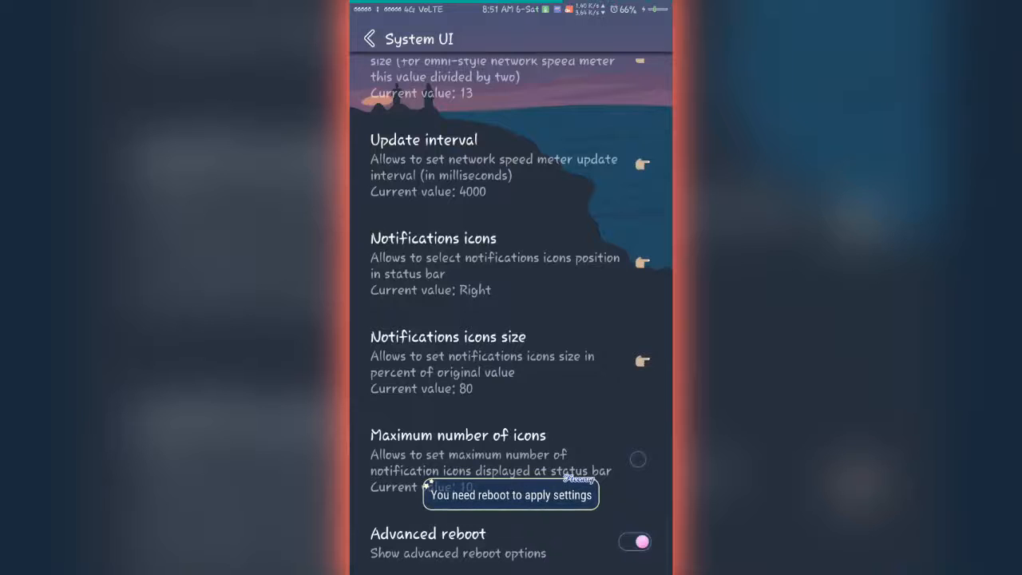